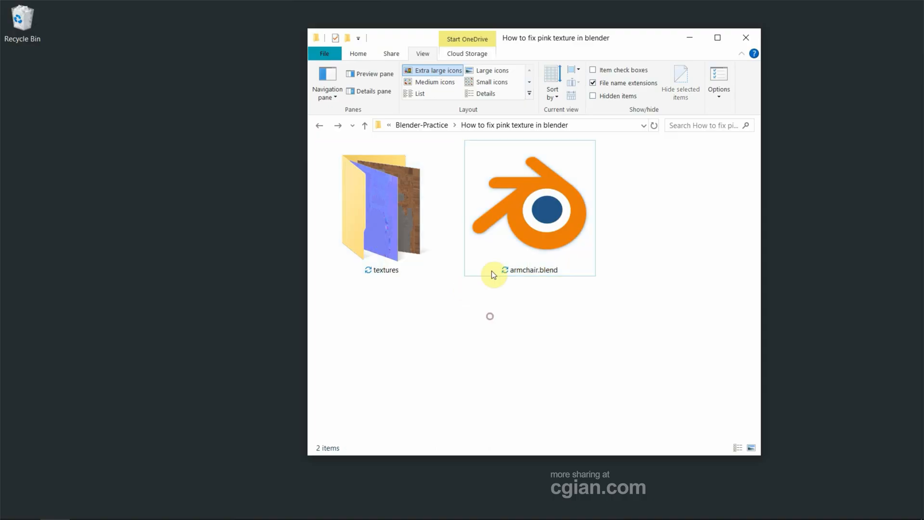
Select armchair.blend in the 'How to fix pink texture in blender' folder
click(529, 206)
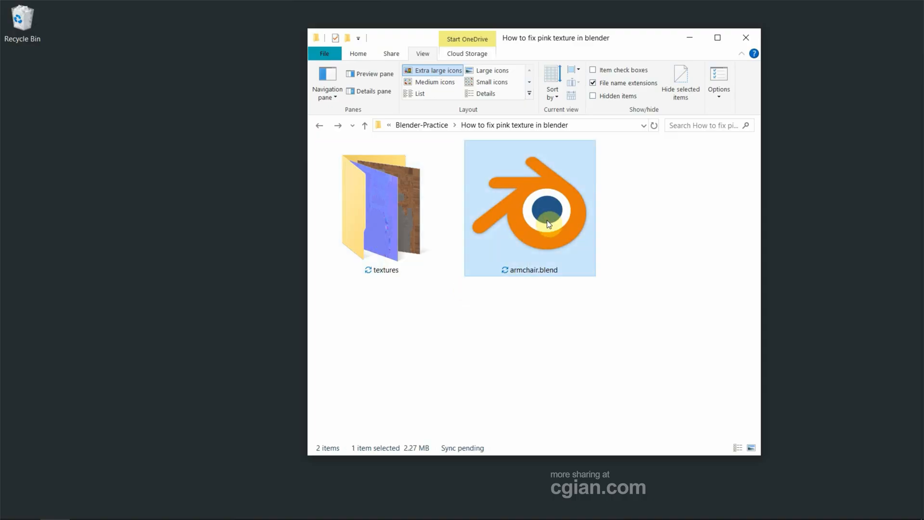
Load armchair.blend into Blender, showing the grey untextured chair in solid shading
double_click(528, 208)
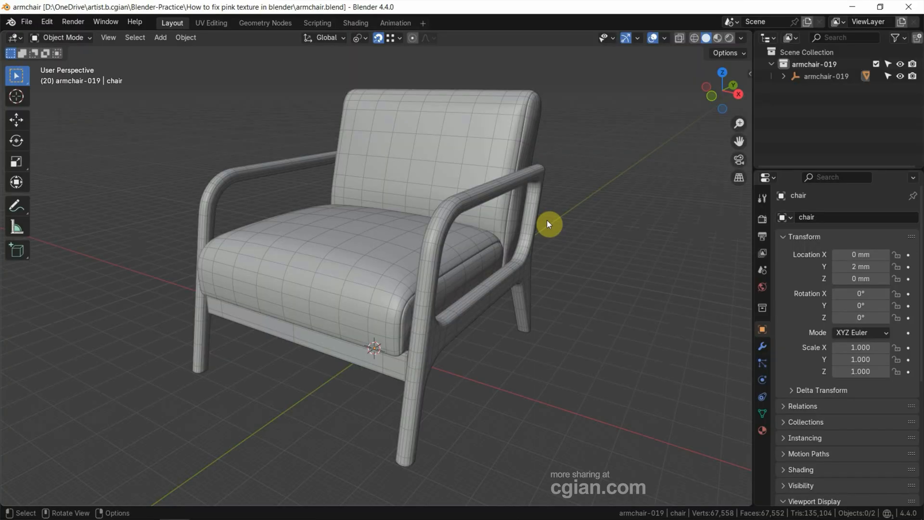
mouse_move(529, 270)
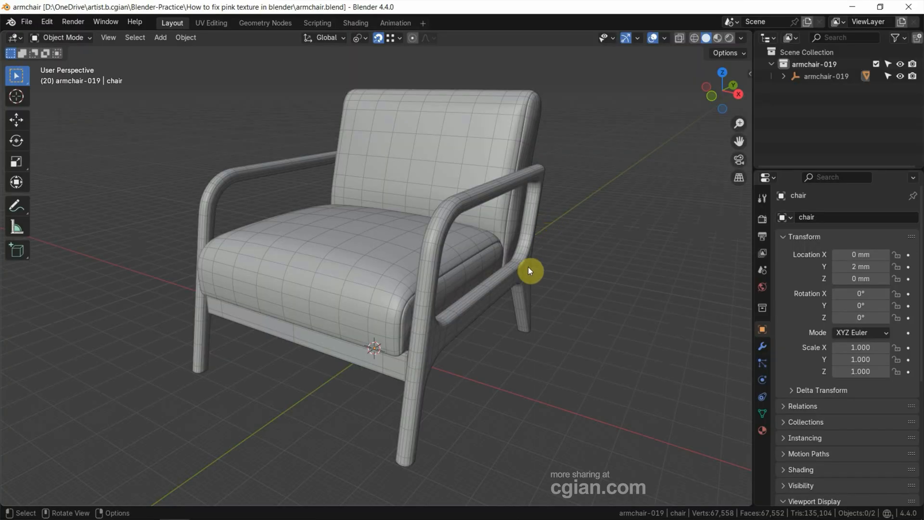
click(529, 271)
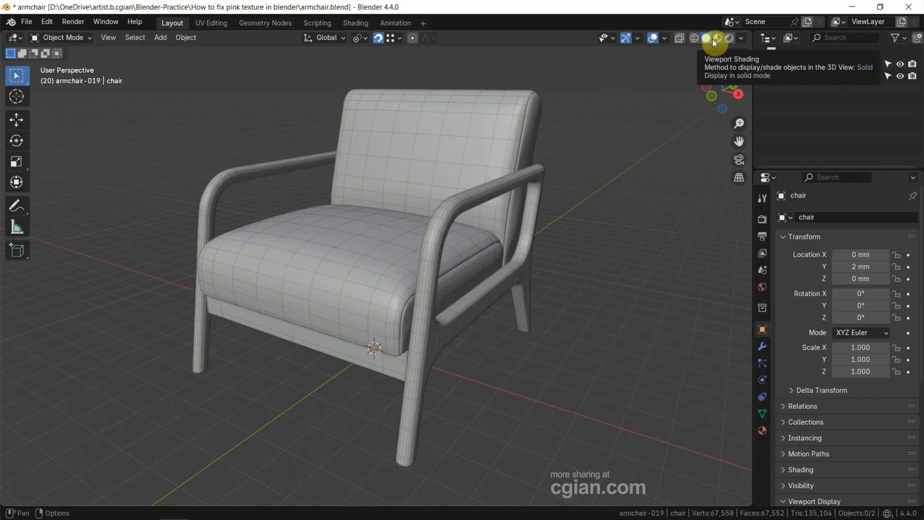
Switch the viewport to Material Preview so the chair renders bright pink
click(718, 37)
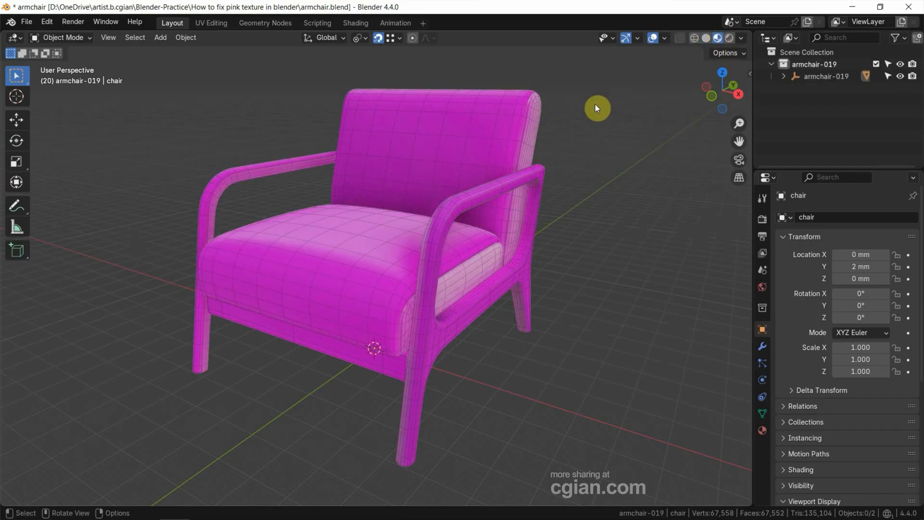
mouse_move(526, 161)
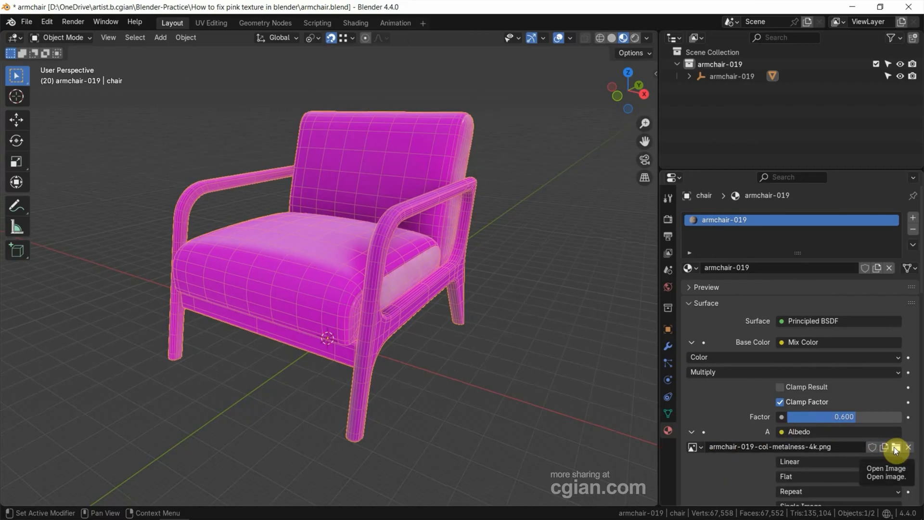
click(896, 448)
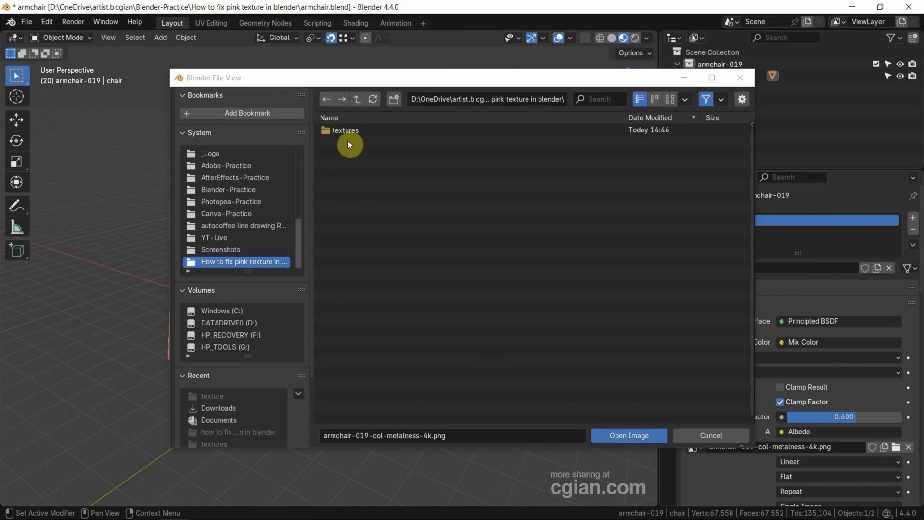
mouse_move(348, 130)
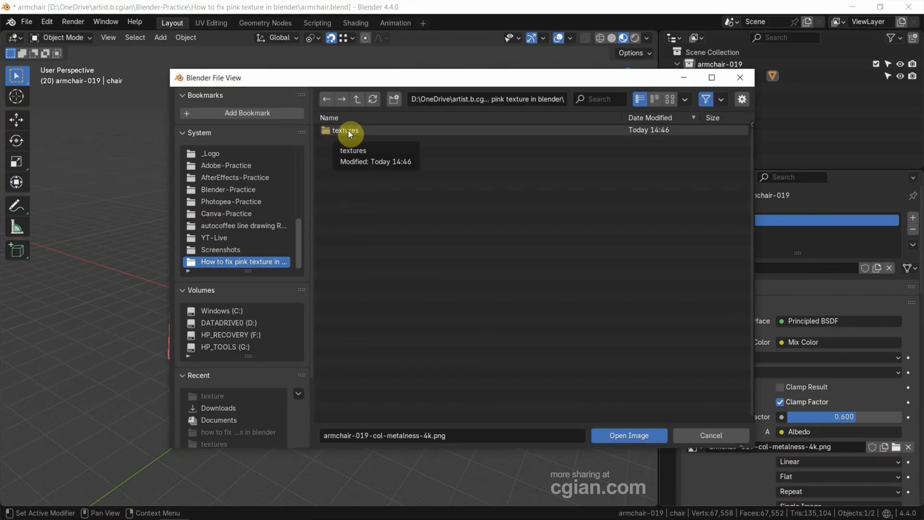
click(346, 130)
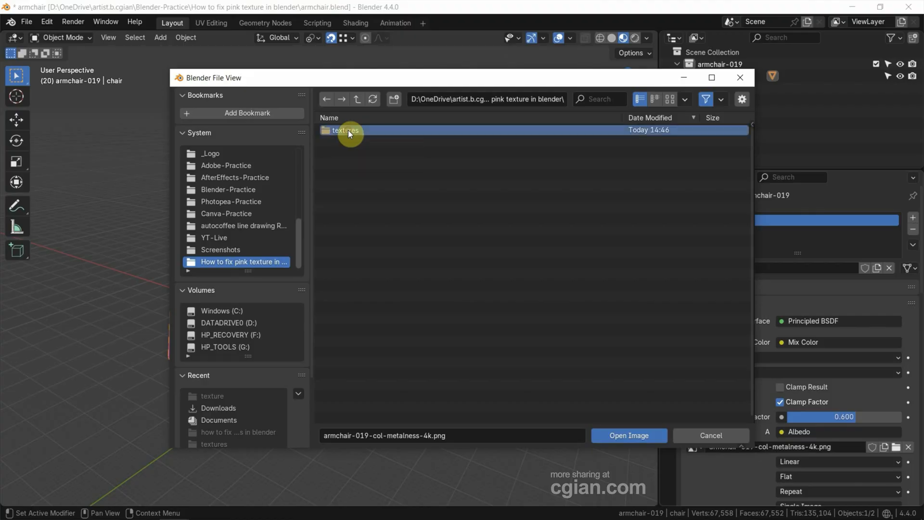
double_click(346, 130)
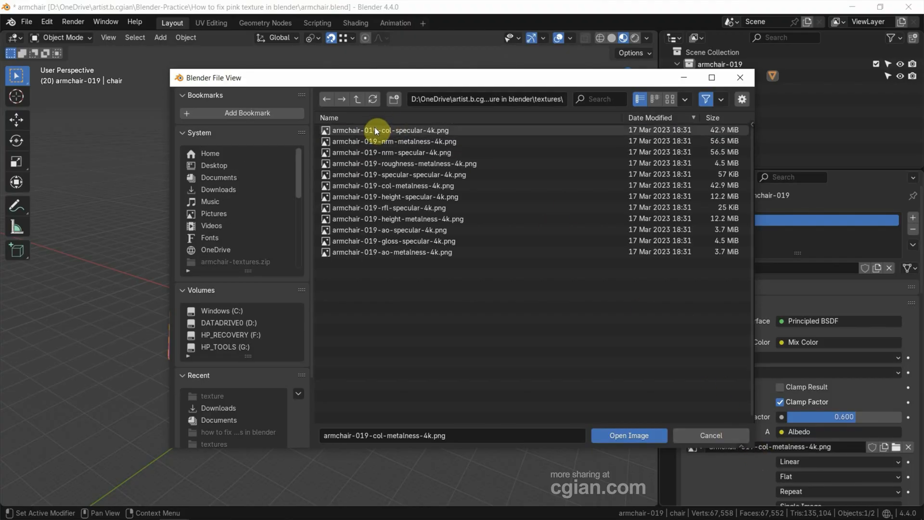
mouse_move(403, 141)
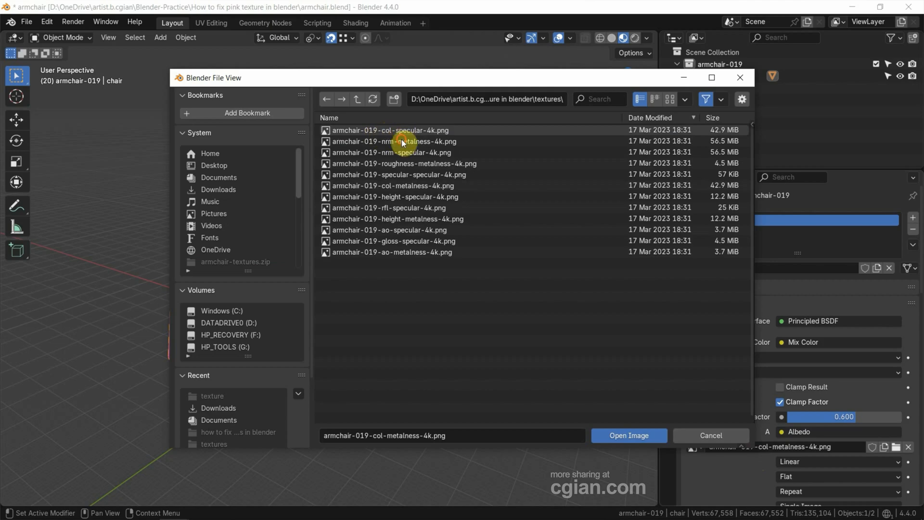
click(393, 140)
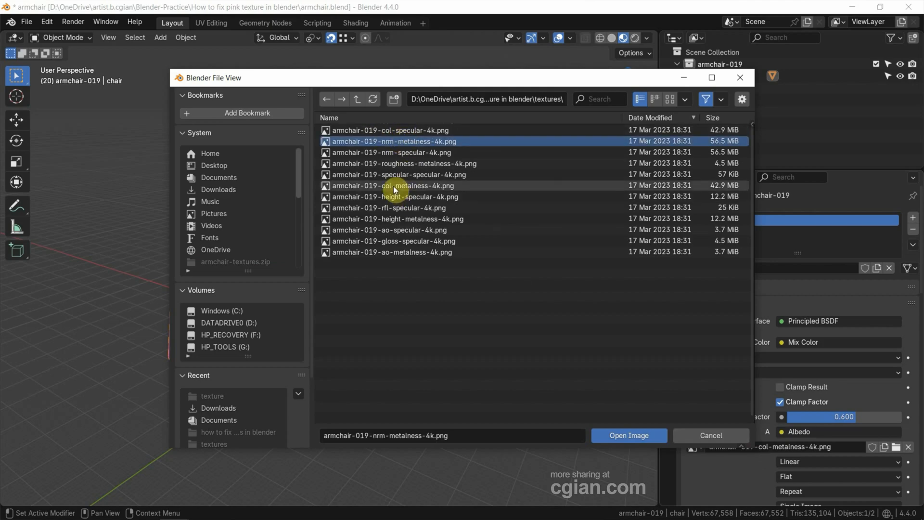
click(395, 184)
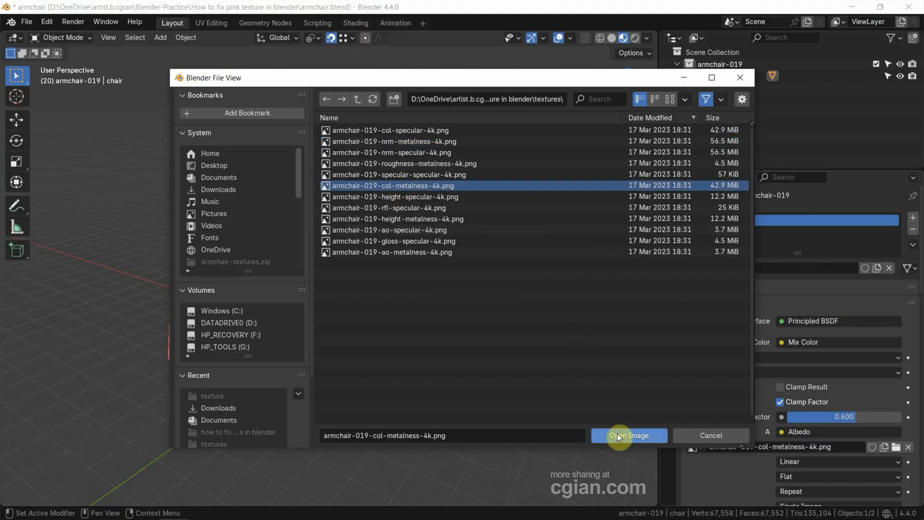
mouse_move(688, 442)
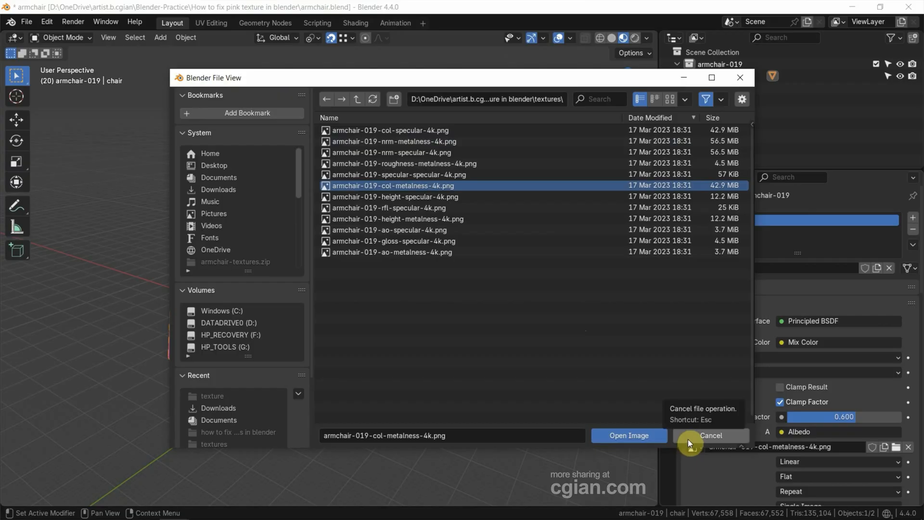
click(711, 437)
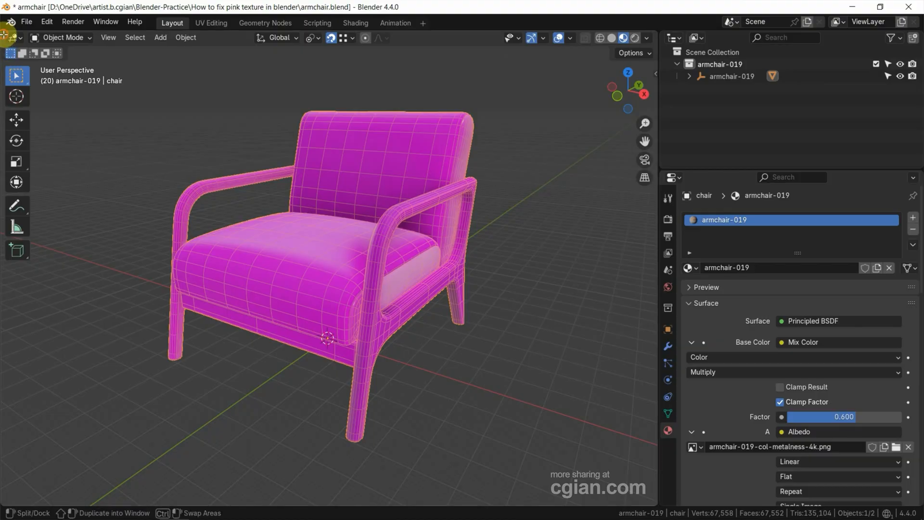
mouse_move(296, 89)
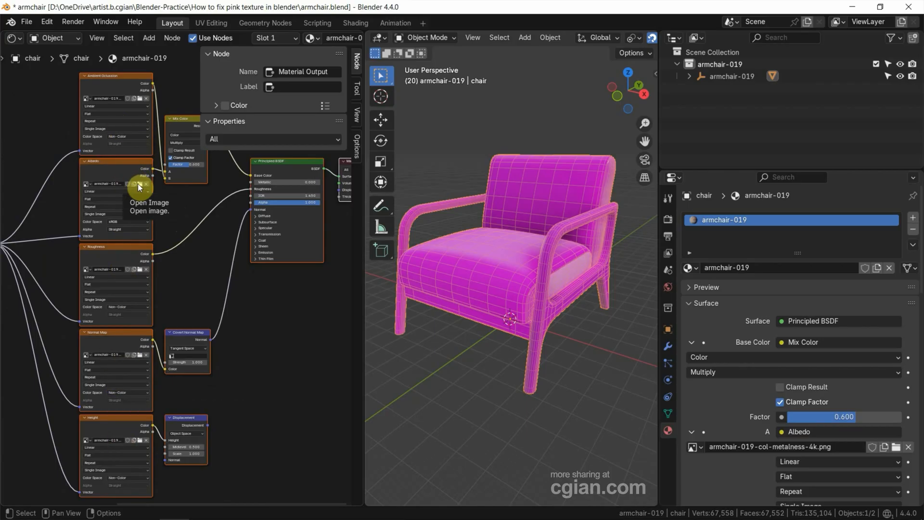
Show the Shader Editor beside the 3D view and reach File > External Data
click(139, 184)
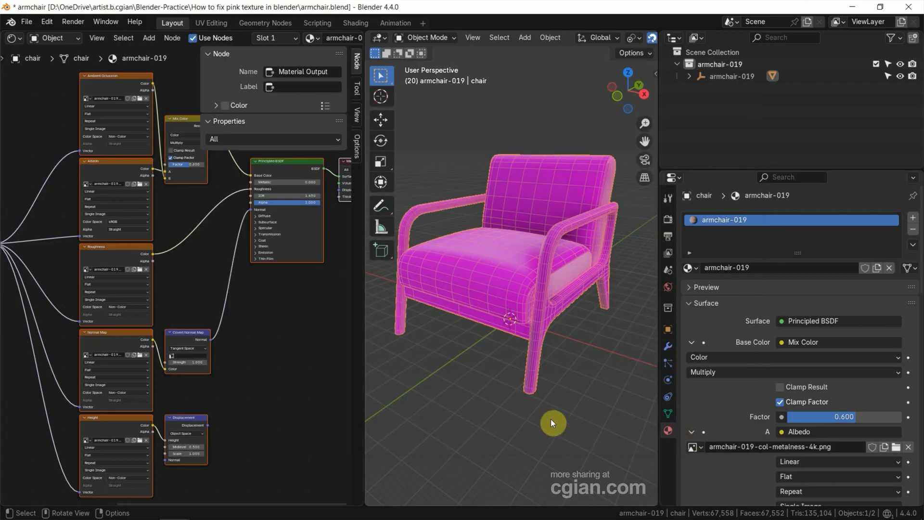
mouse_move(65, 99)
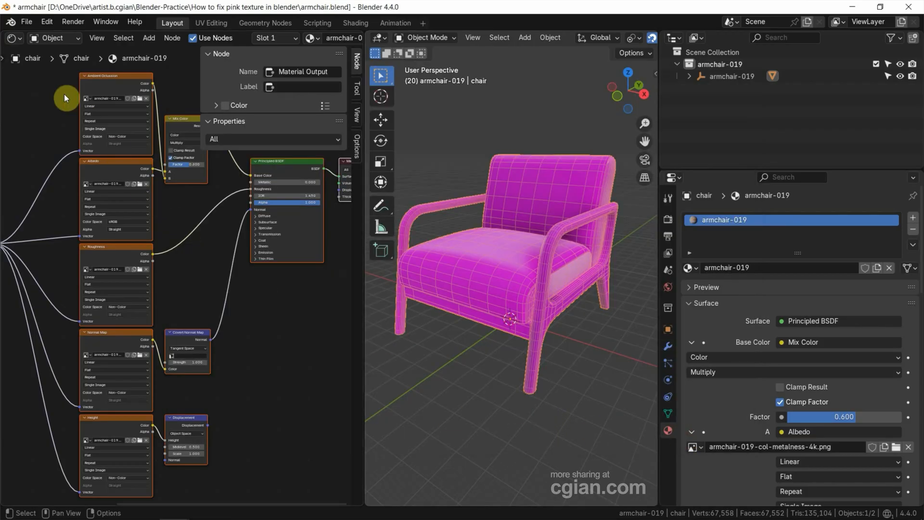
click(26, 22)
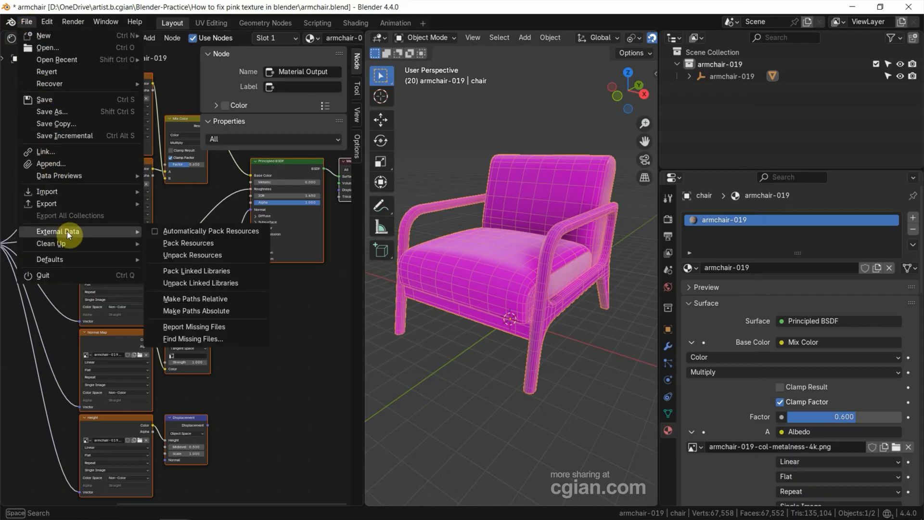
mouse_move(193, 338)
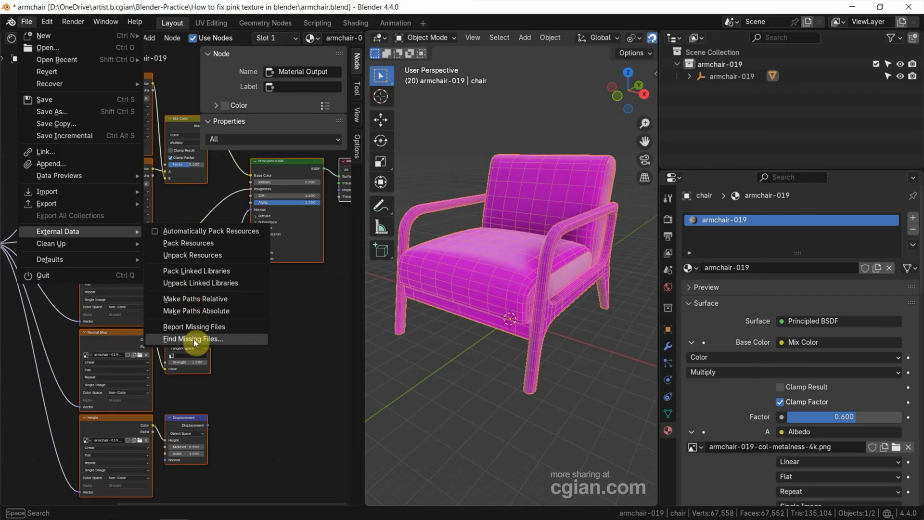
Run Find Missing Files on the textures folder to relink the chair's texture images
click(192, 338)
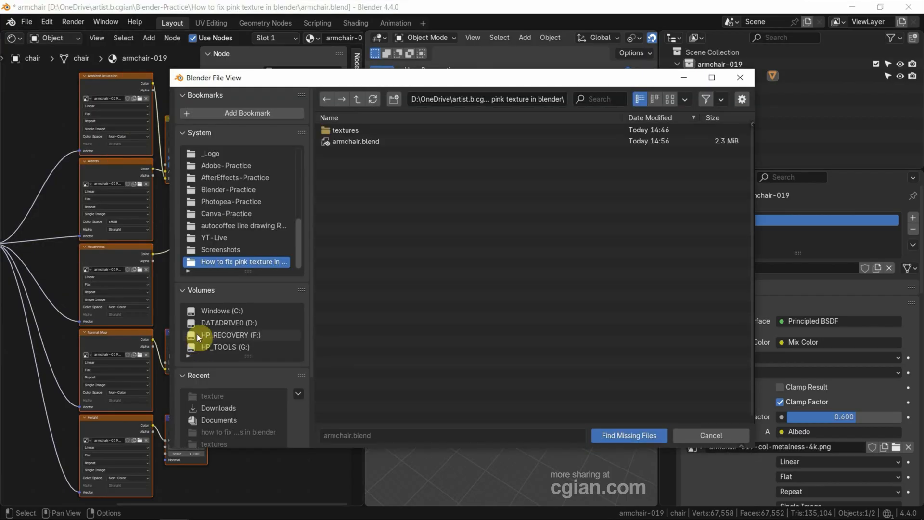
mouse_move(347, 130)
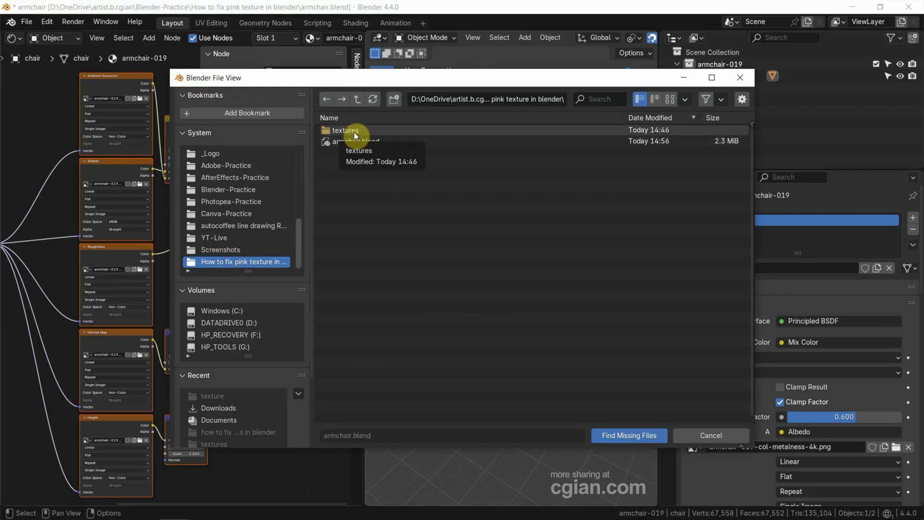
click(345, 130)
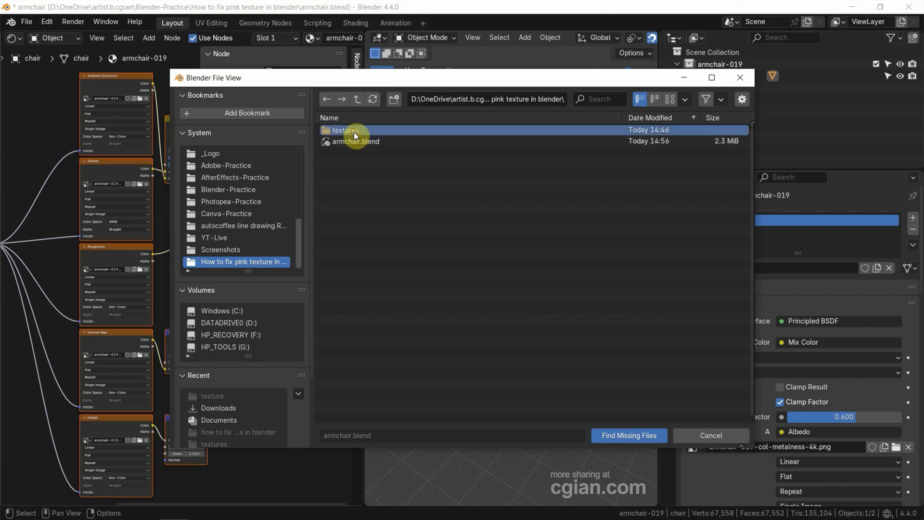
double_click(345, 129)
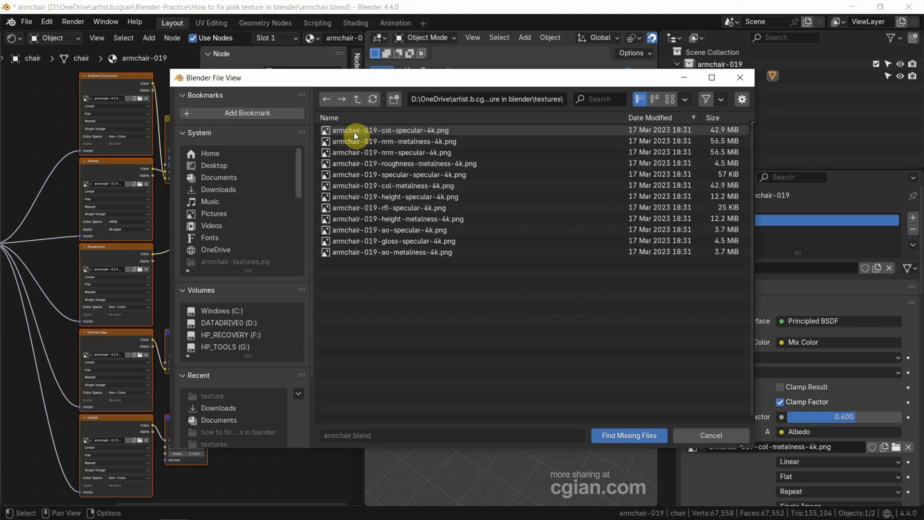
mouse_move(528, 199)
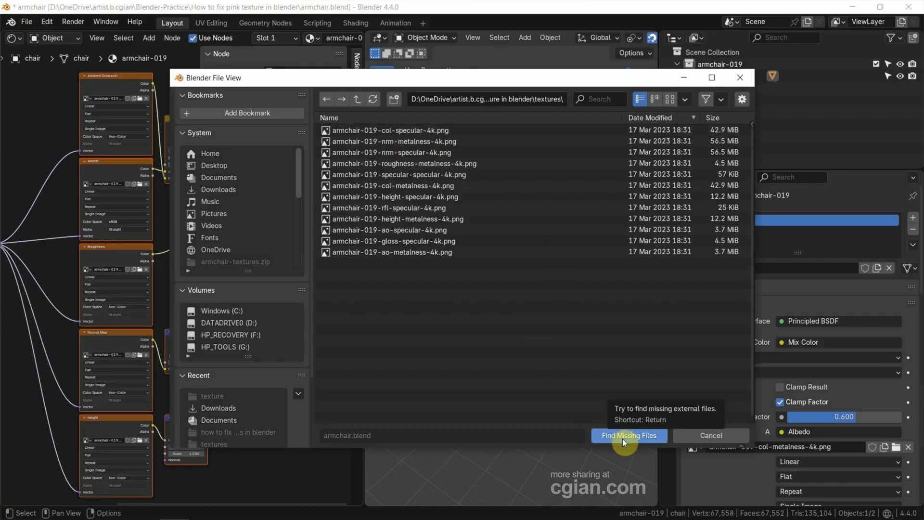
click(628, 435)
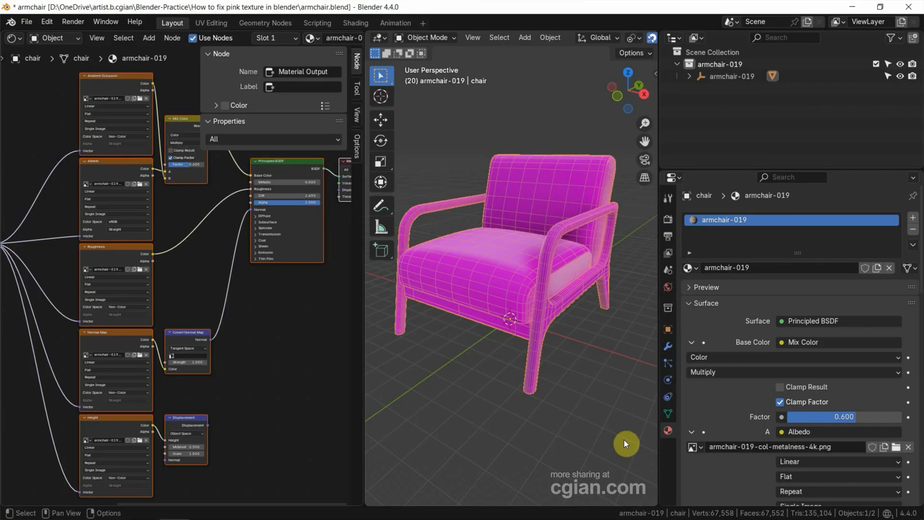